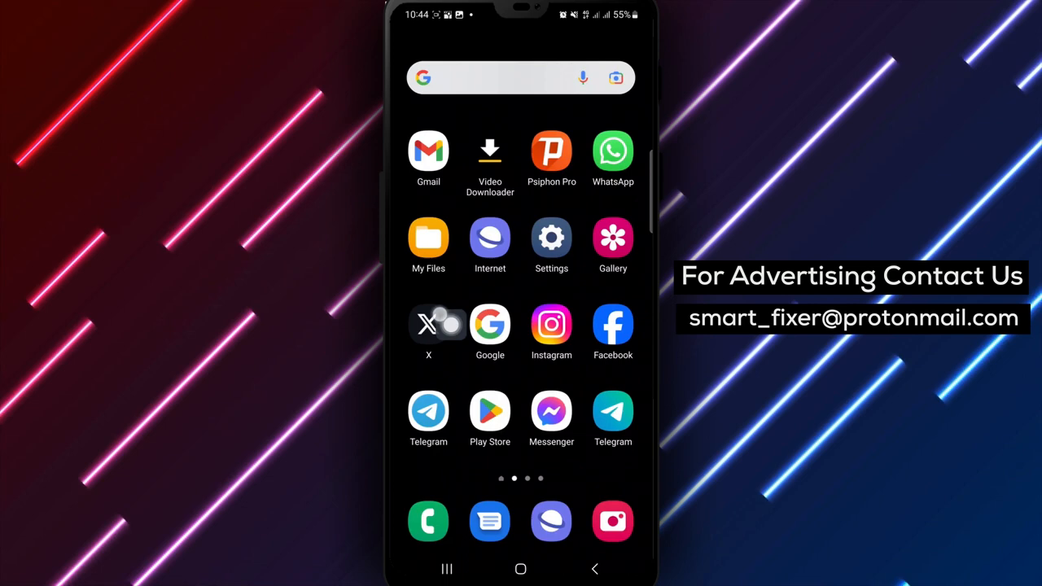
# - Launch X from the home screen and bring up the account menu
pyautogui.click(429, 326)
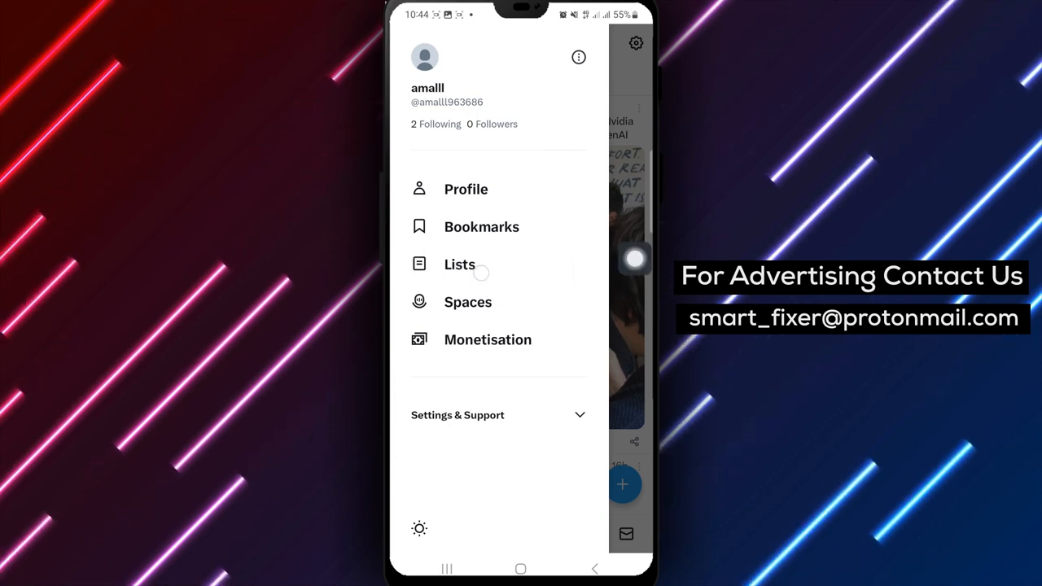
# - Go to Lists and start a new list with the Create your List form
pyautogui.click(459, 264)
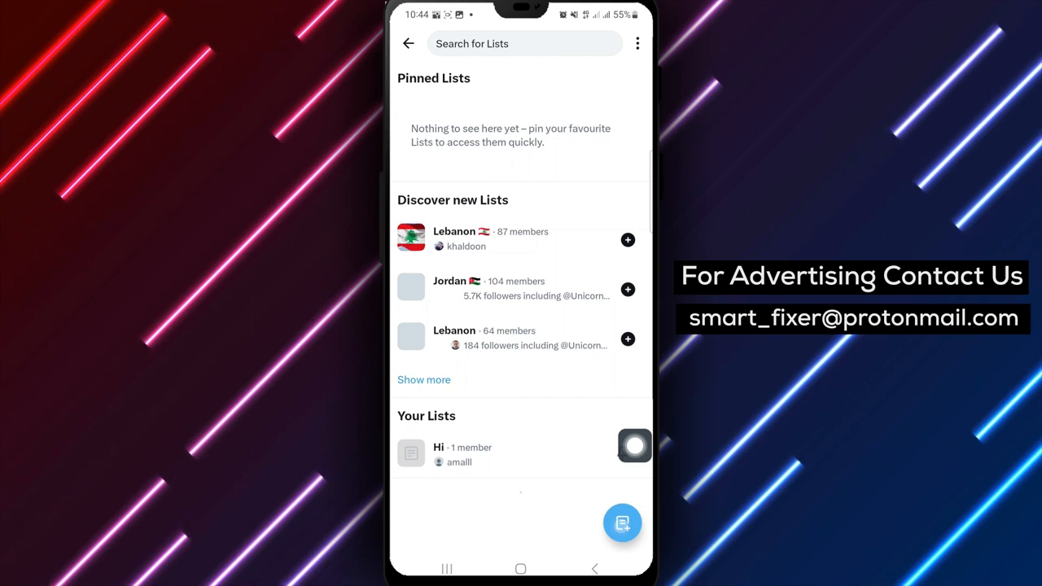
pyautogui.click(622, 523)
pyautogui.write('H')
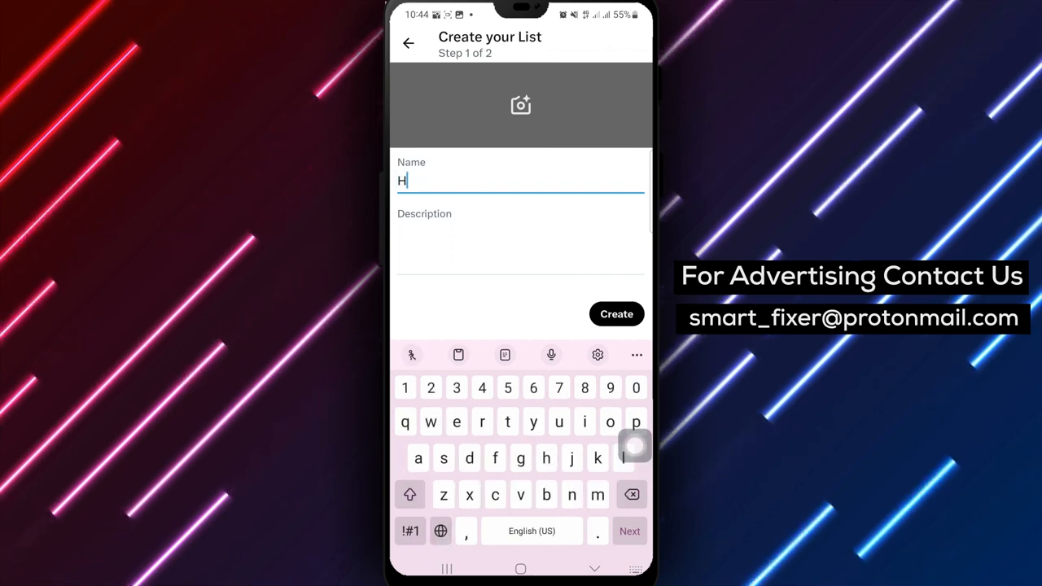
# - Name the list 'Hello', create it with no members and land on its page
pyautogui.write('ello')
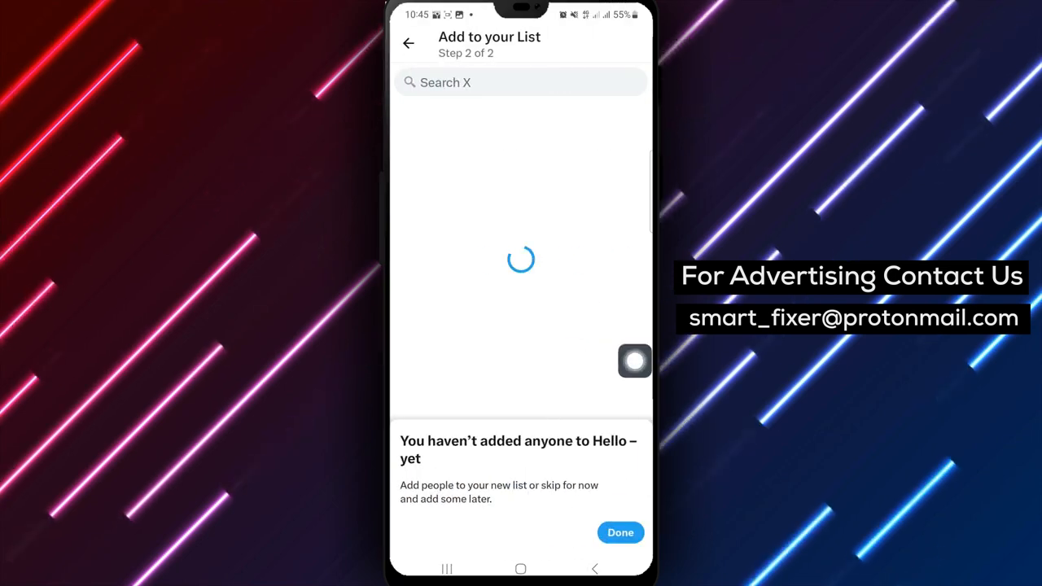
pyautogui.click(619, 532)
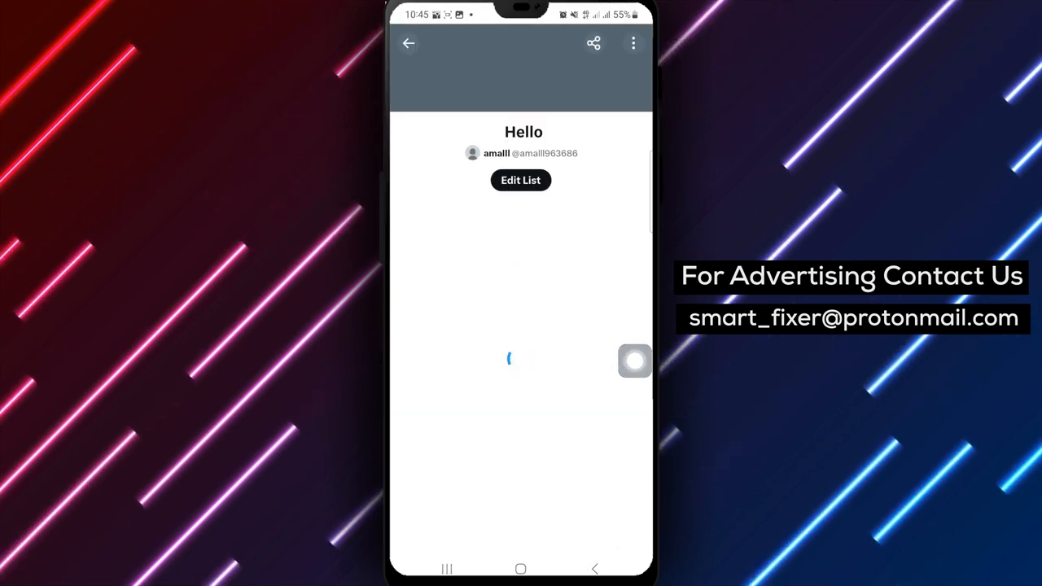